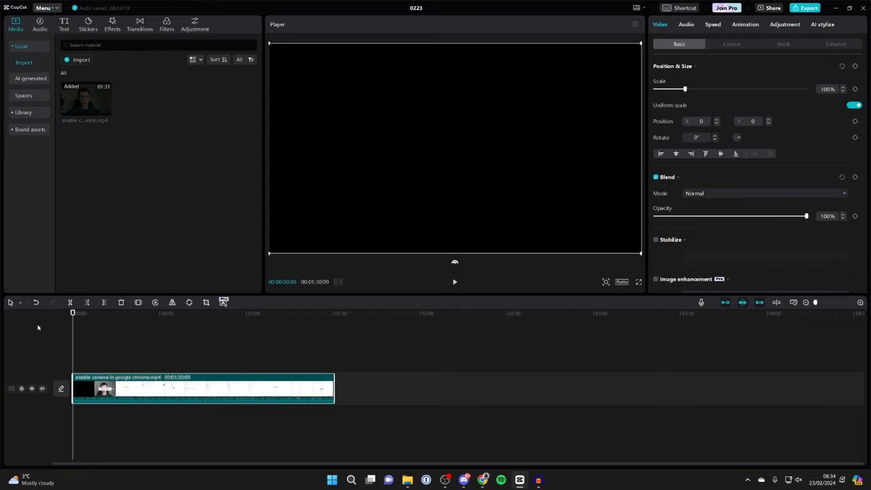
pyautogui.moveTo(99, 346)
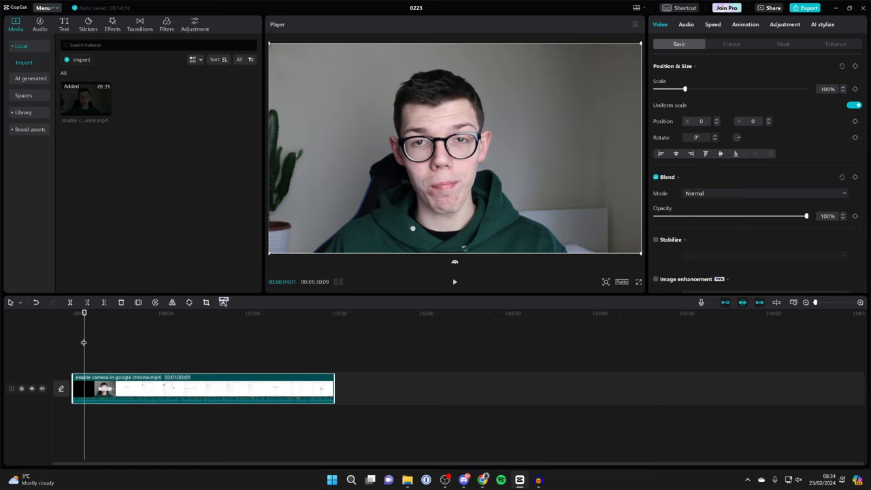
pyautogui.moveTo(70, 302)
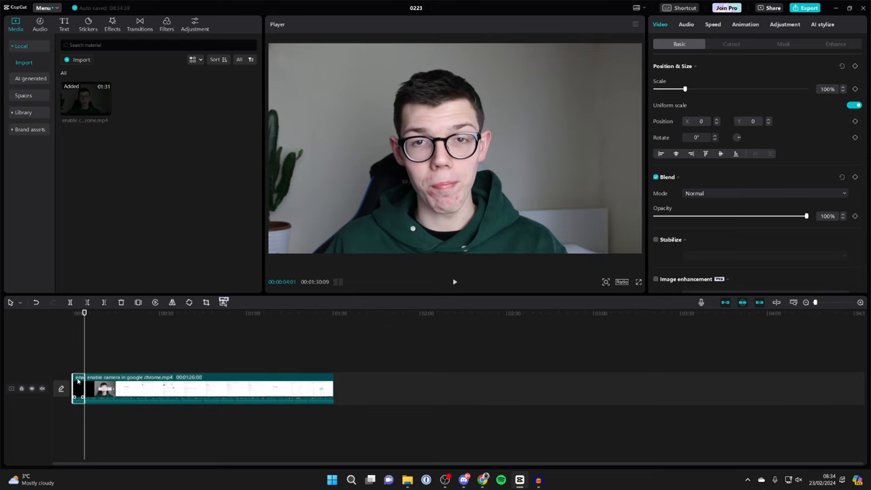
pyautogui.rightClick(102, 387)
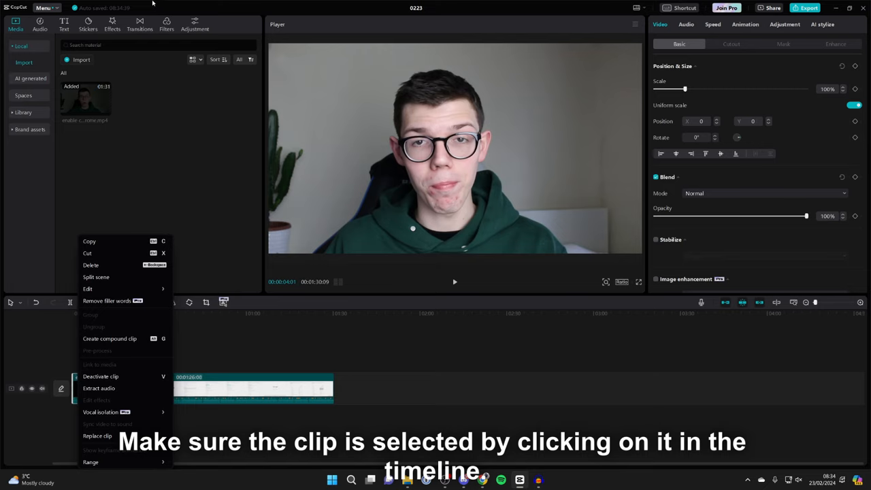
pyautogui.click(204, 387)
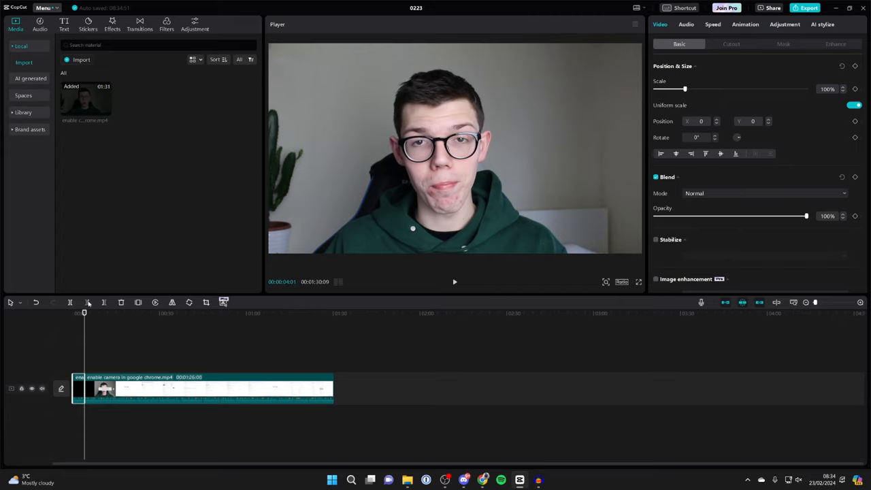
pyautogui.click(311, 312)
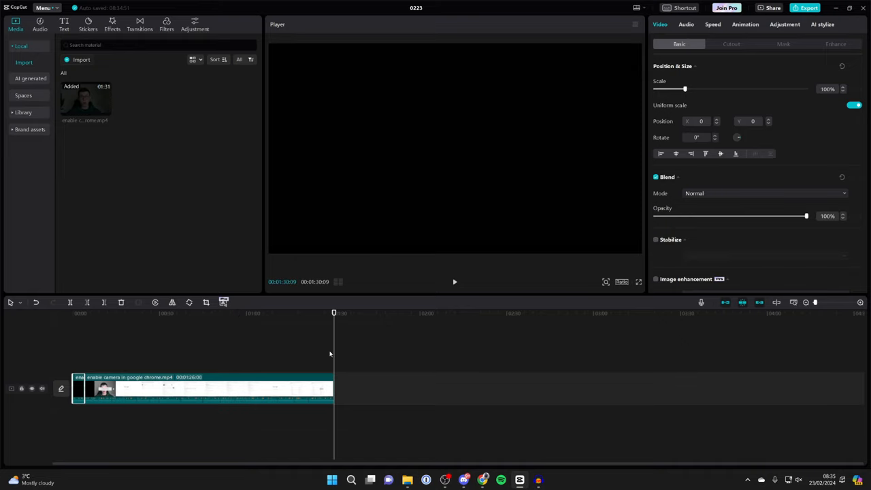
pyautogui.moveTo(337, 353)
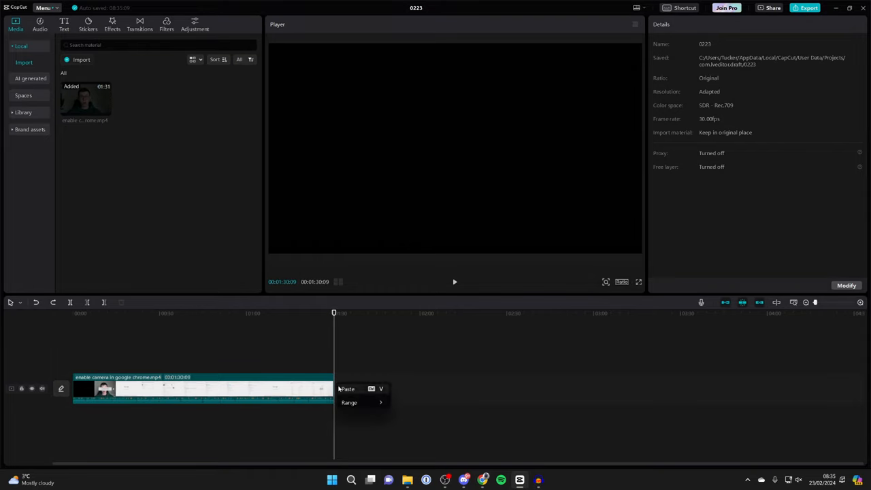
pyautogui.moveTo(355, 391)
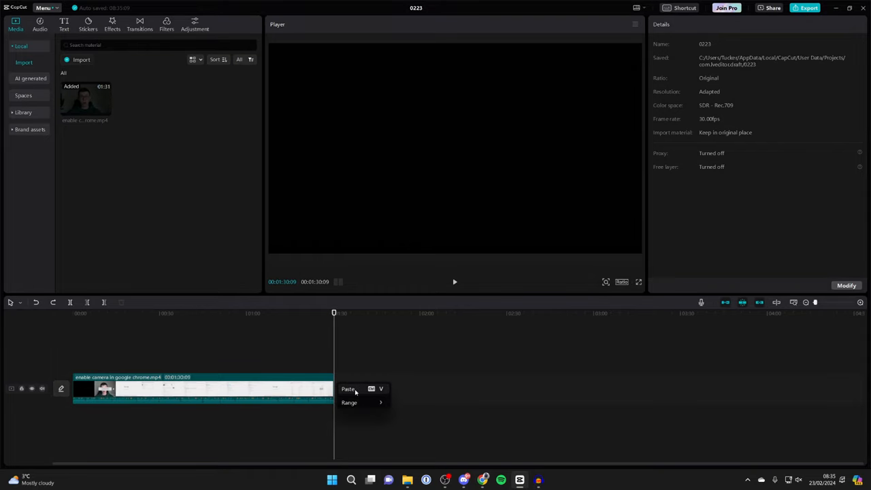
# Step: Paste the copied opening section onto a new track at the clip's end, extending the project to 1:34
pyautogui.click(347, 388)
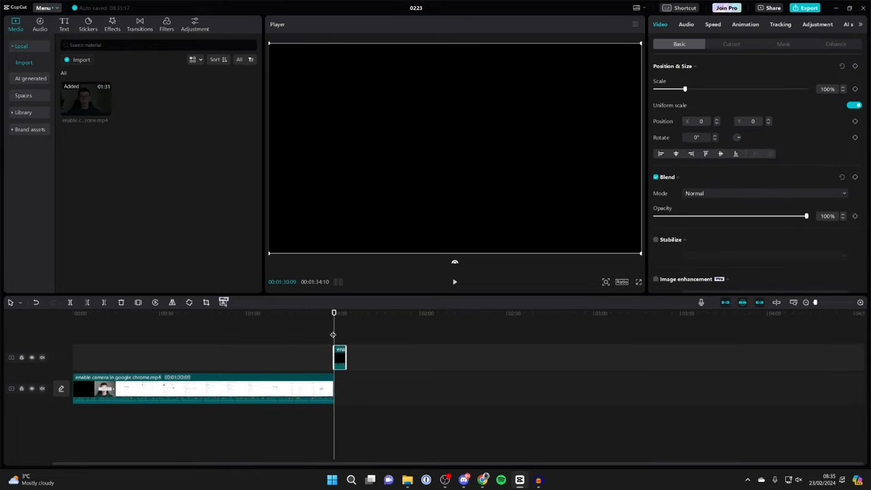